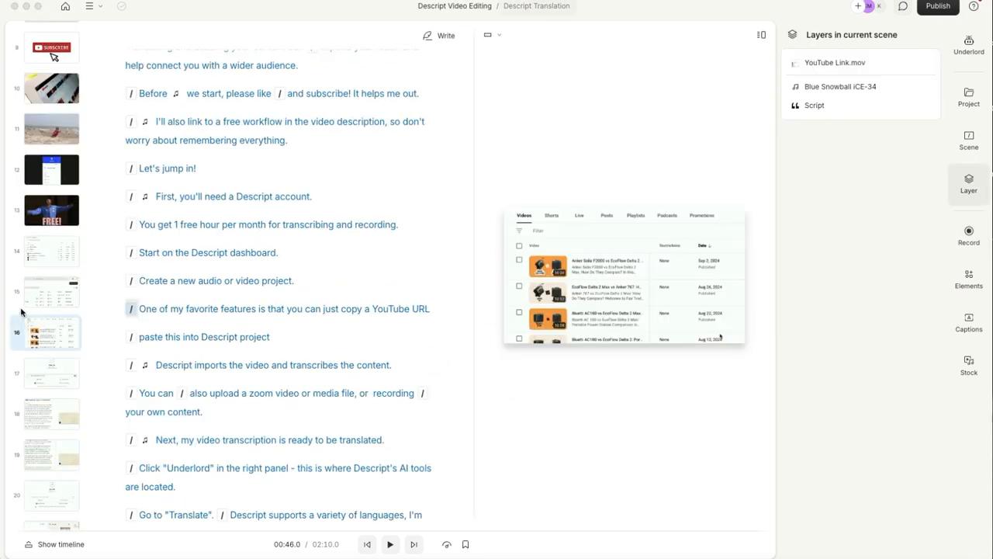
mouse_move(44, 344)
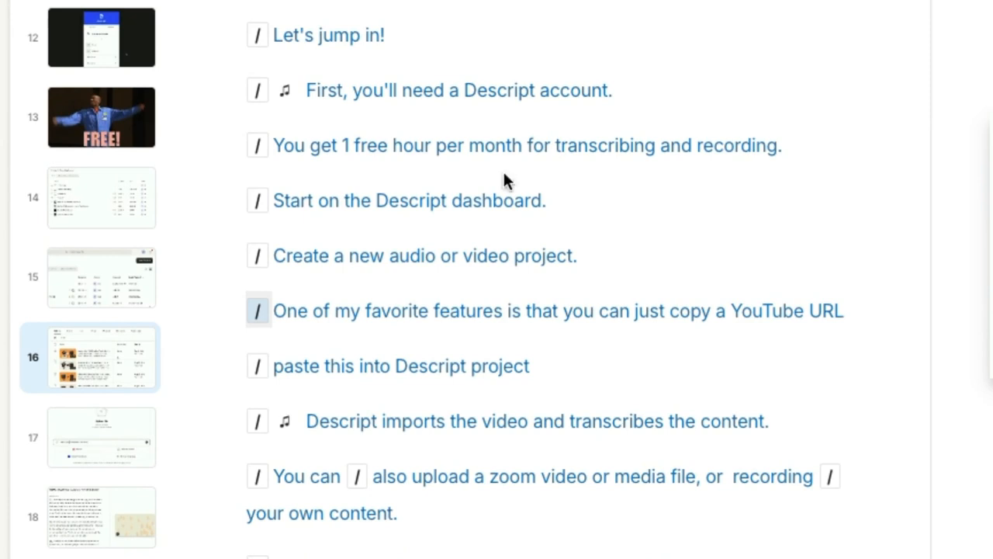
mouse_move(433, 216)
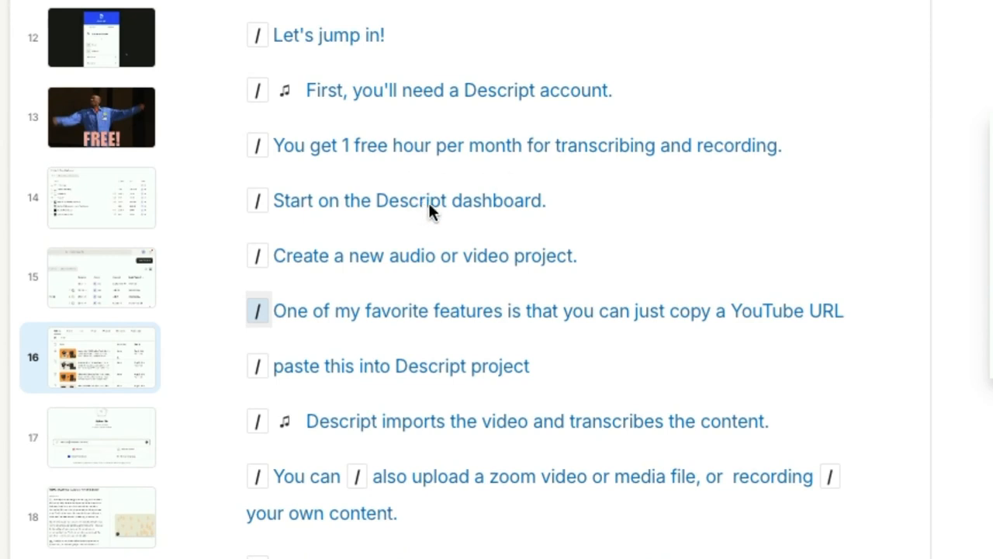
mouse_move(447, 216)
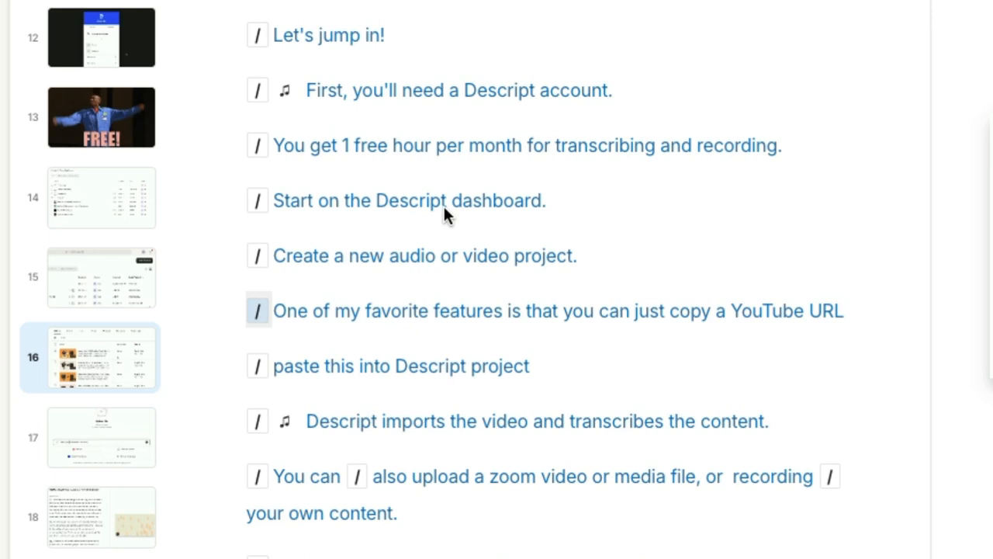
mouse_move(310, 220)
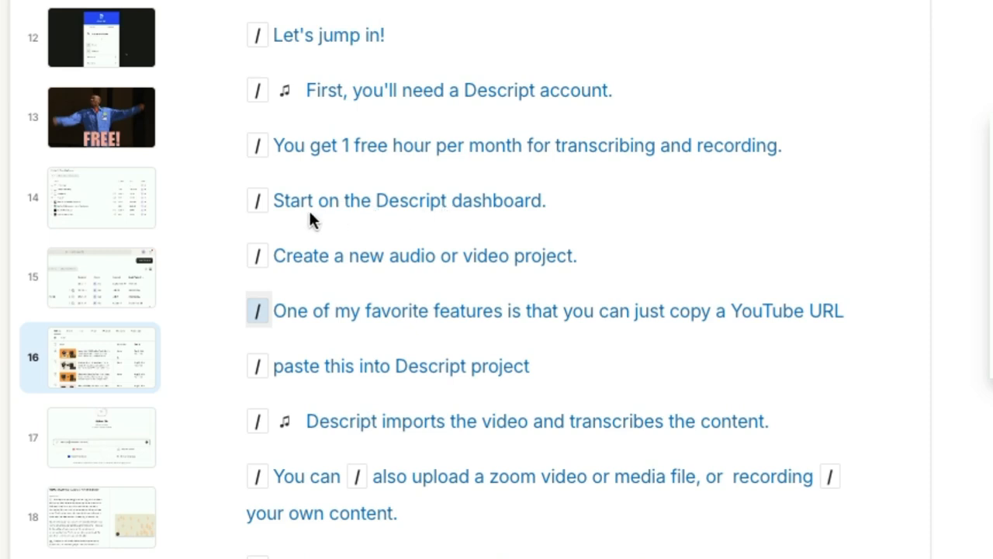
mouse_move(293, 283)
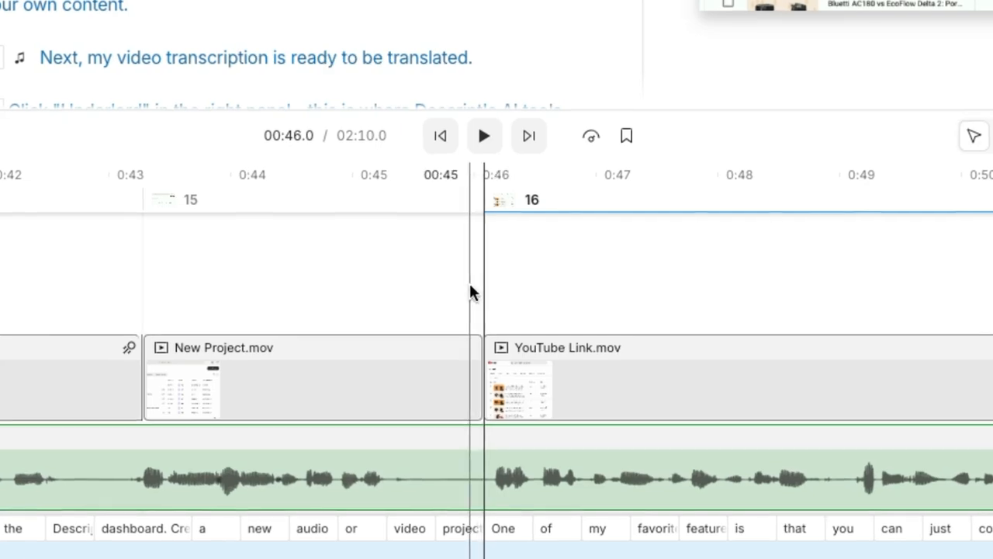
mouse_move(475, 205)
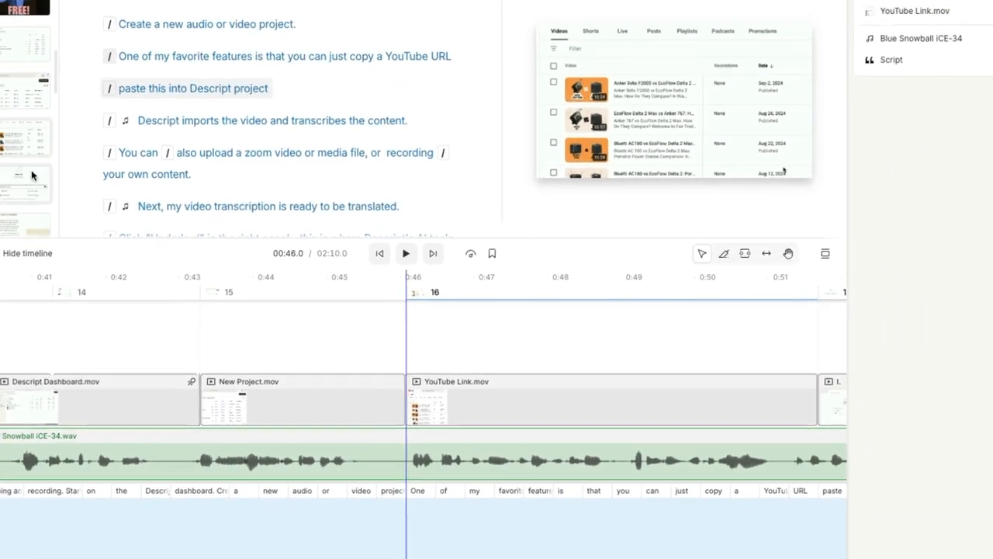
- Select the YouTube Link.mov clip in the timeline
click(761, 34)
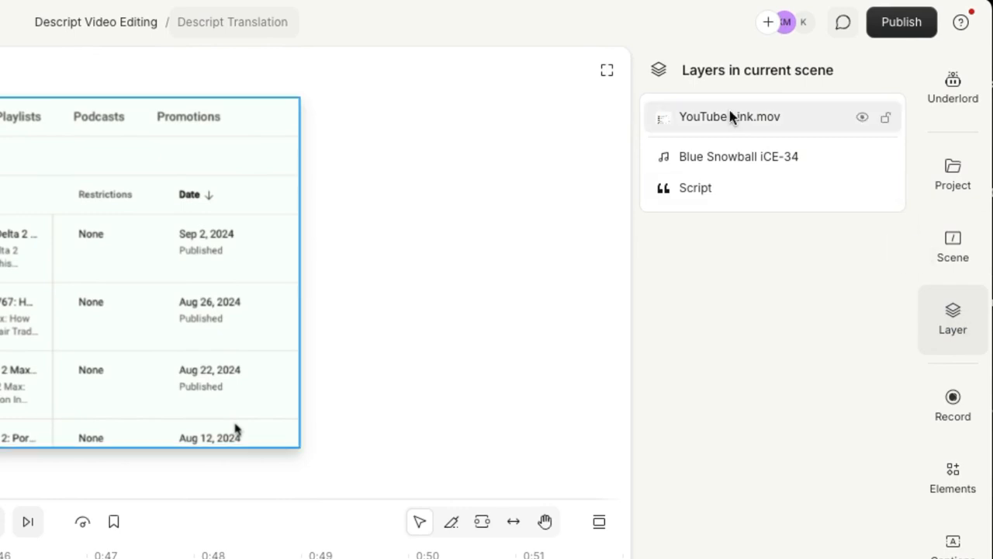
- Add a Custom animation to the YouTube Link.mov layer from its Animation section
click(730, 116)
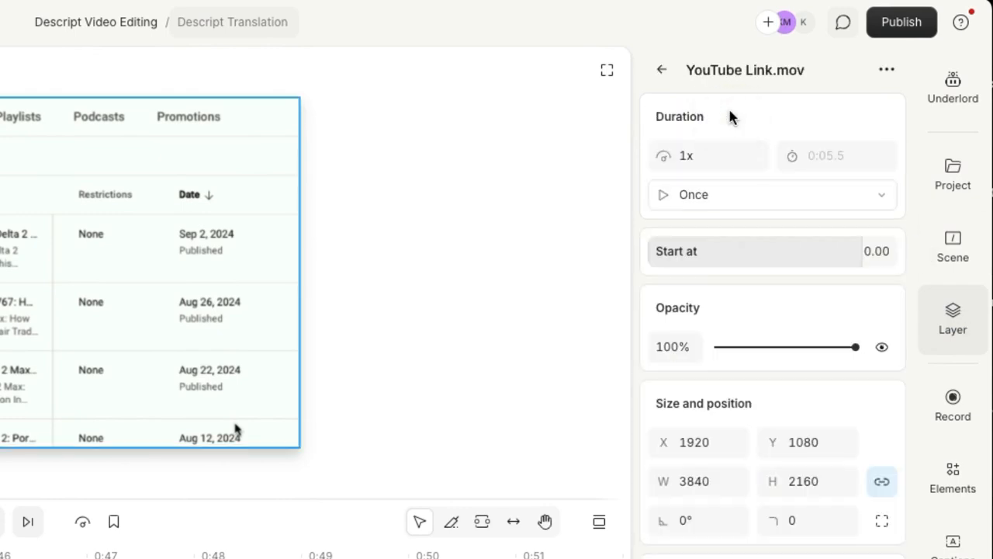
scroll(down, 3)
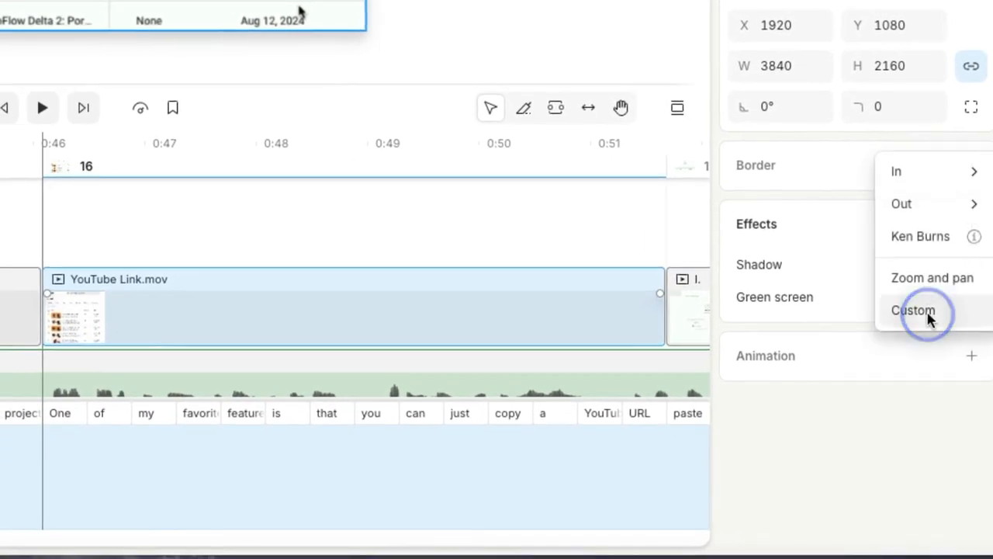
click(912, 310)
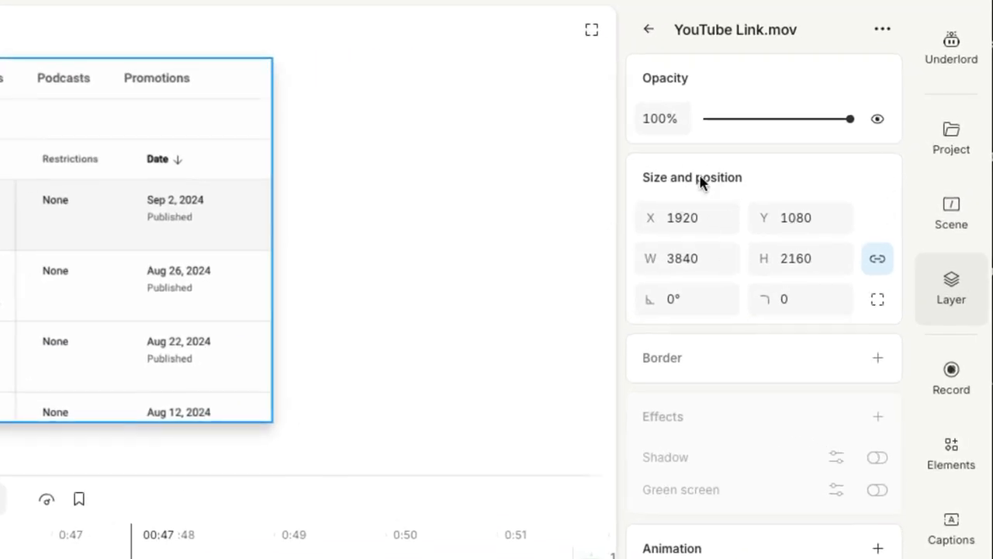
- Set the layer width to 6000 (linked) as the first keyframe and move the playhead later
click(686, 258)
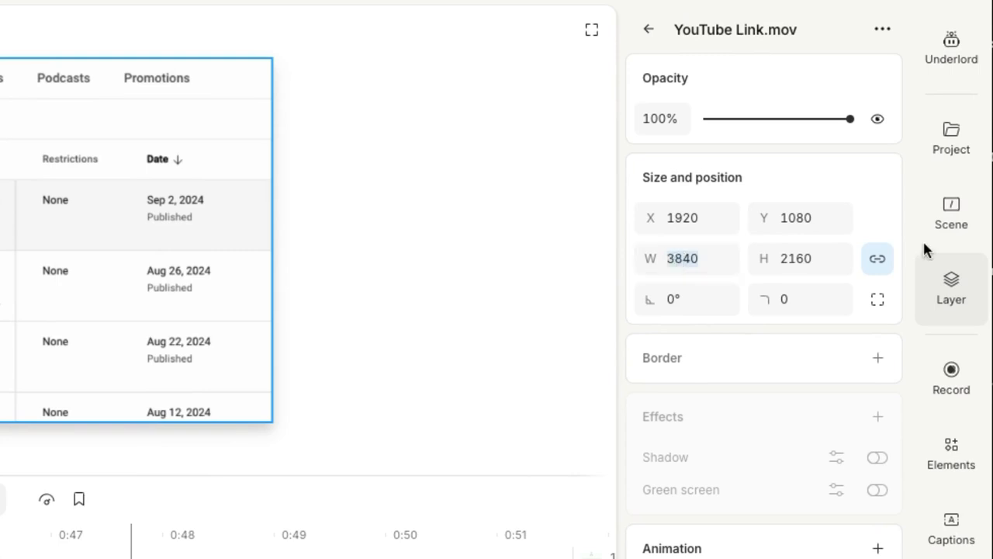
mouse_move(910, 261)
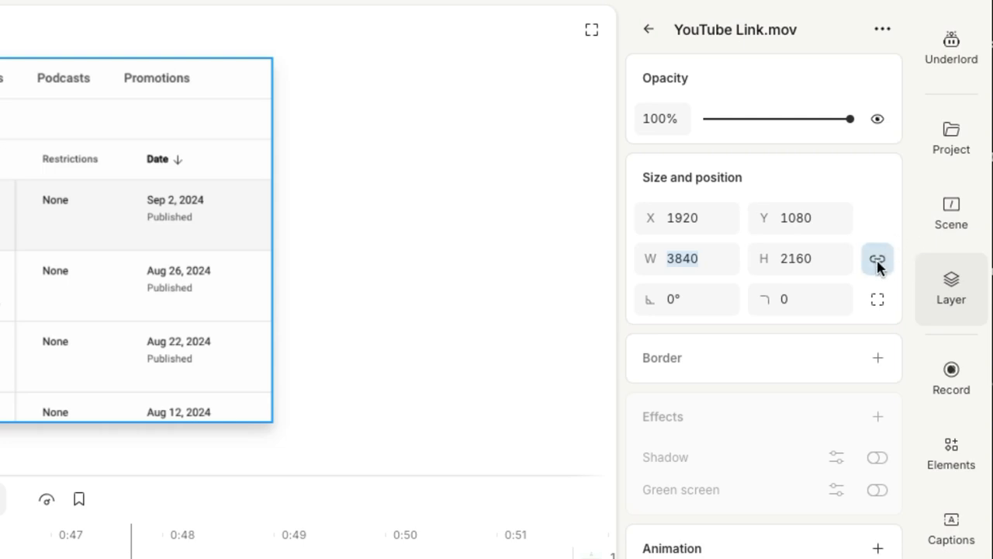
mouse_move(869, 270)
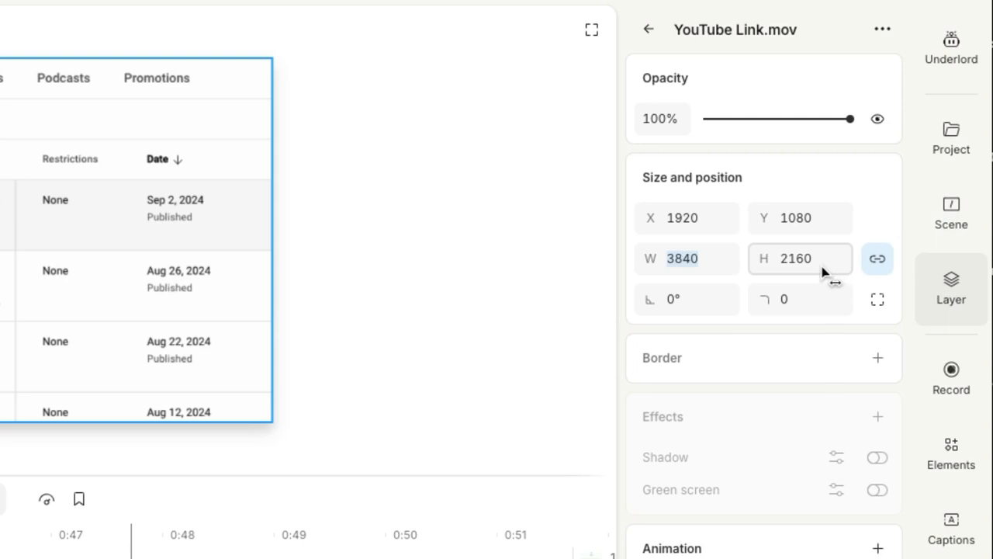
click(686, 258)
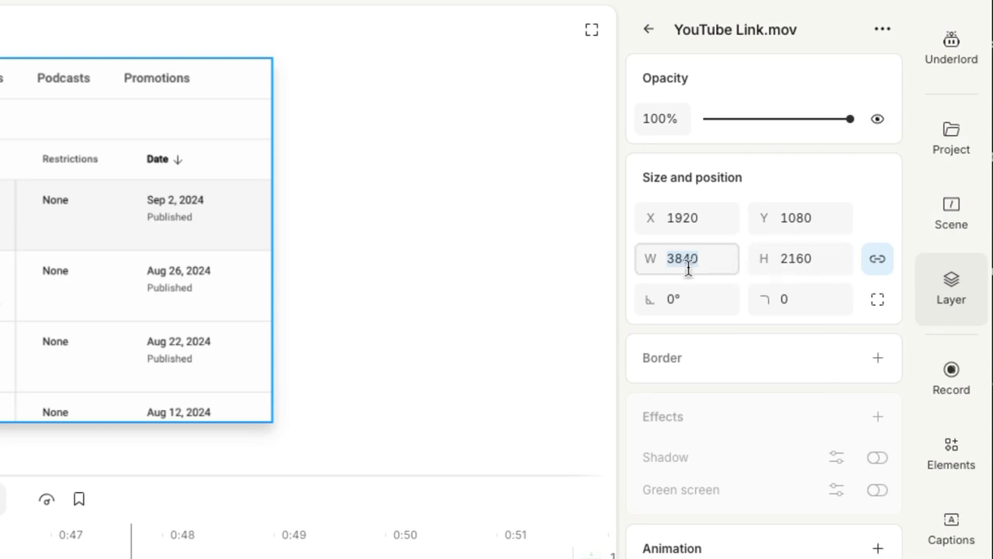
text(6000)
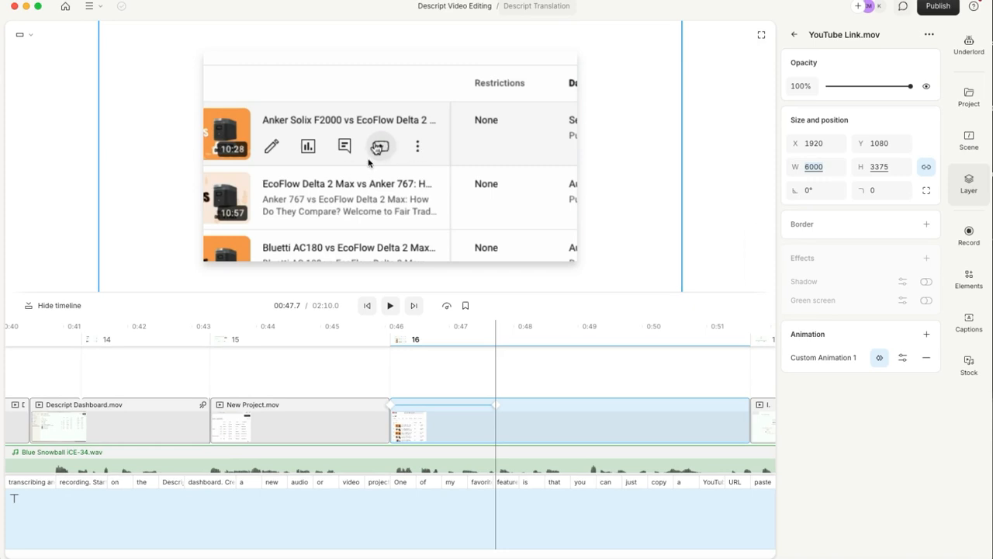
click(815, 166)
text(6500)
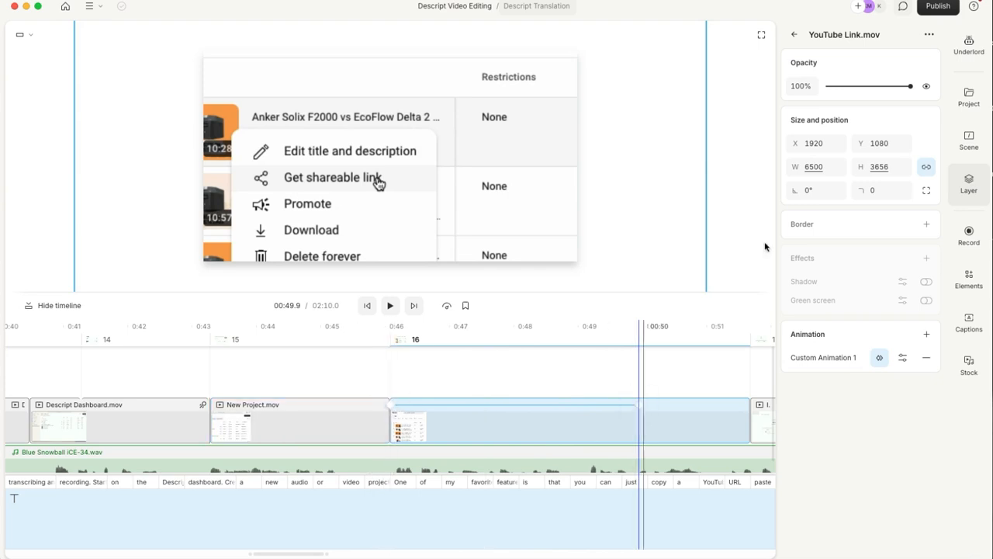
- Set the layer width to 8000 at the later playhead position for a larger keyframe
click(815, 168)
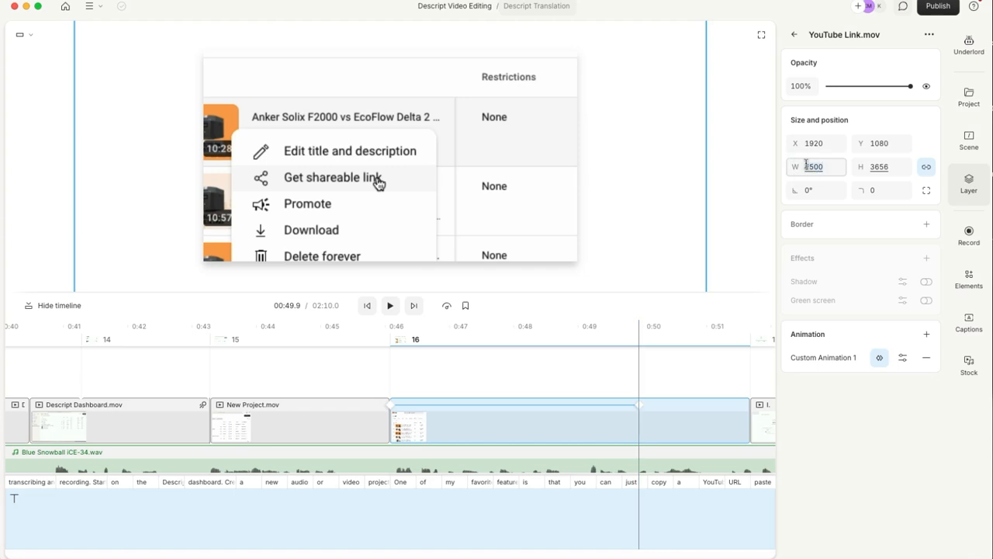
text(8000)
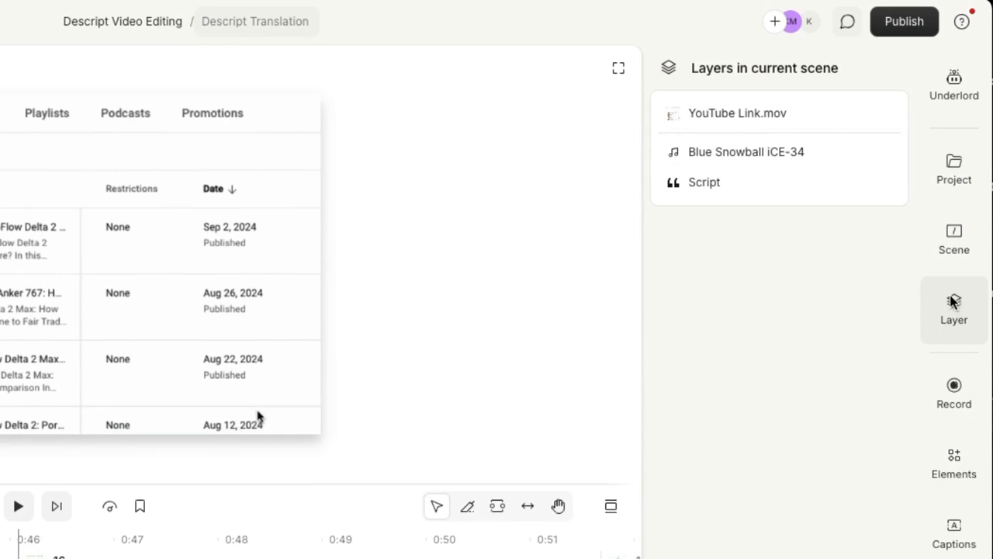
- Show Custom Animation 1's keyframes on the YouTube Link.mov clip in the timeline
click(735, 111)
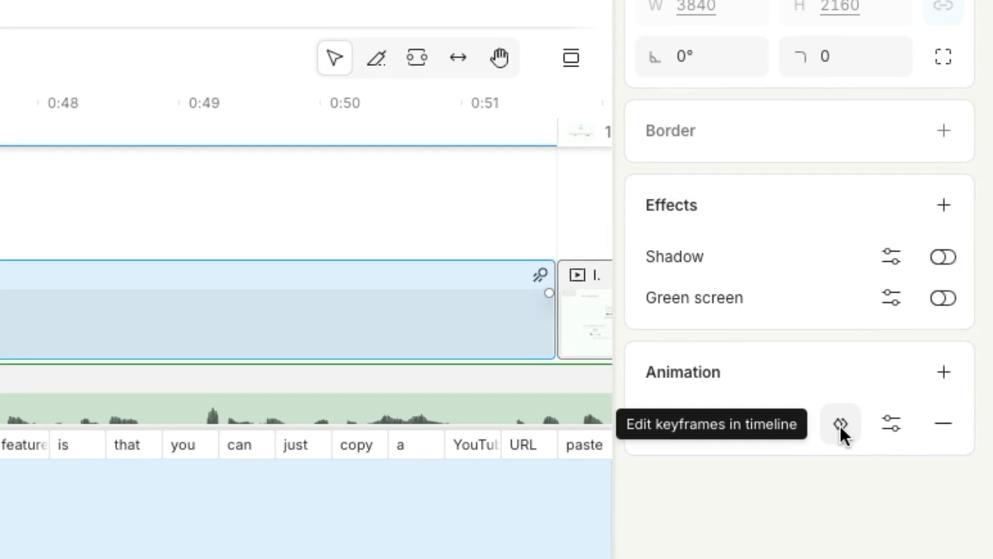
click(841, 424)
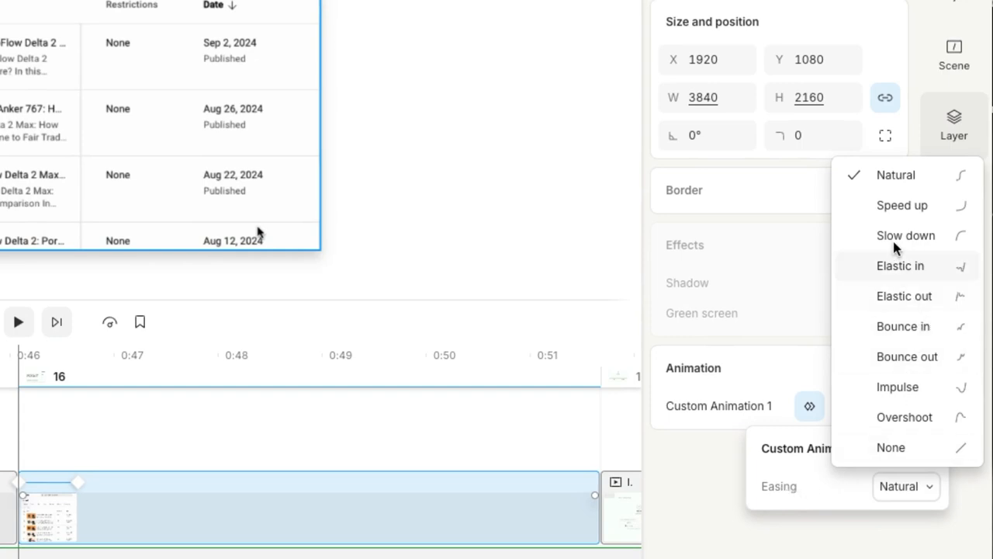
mouse_move(903, 204)
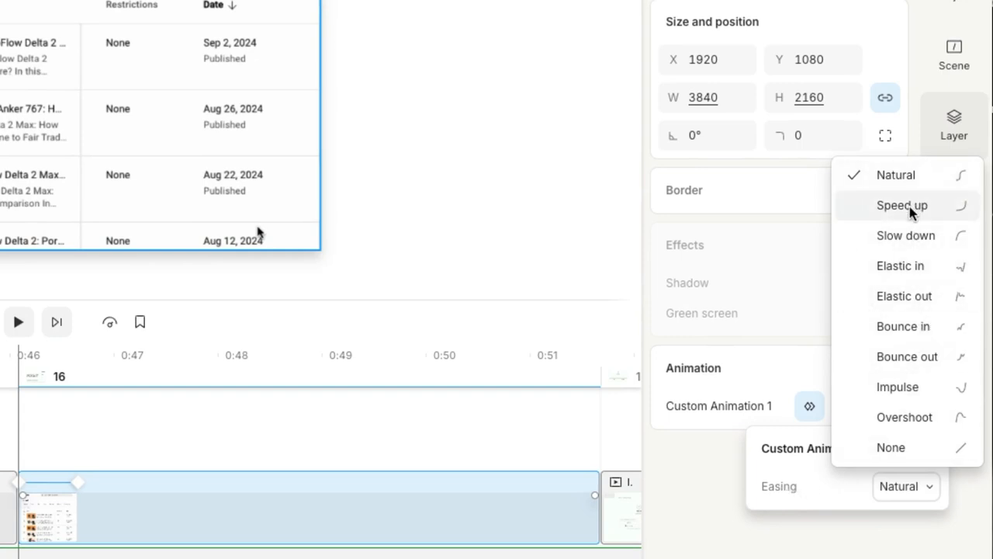
- Give Custom Animation 1 Speed up easing, leave keyframe editing and play the scene
click(902, 205)
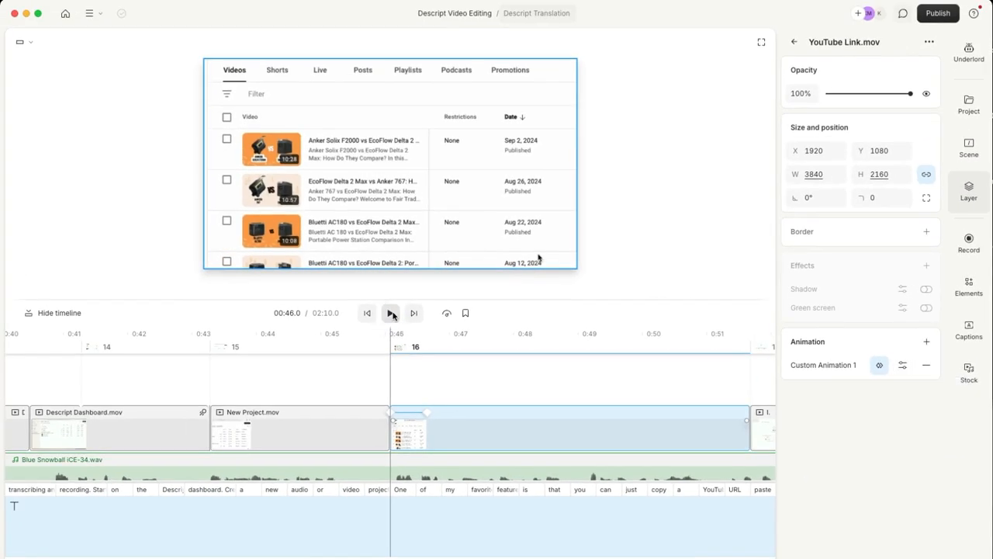
click(391, 314)
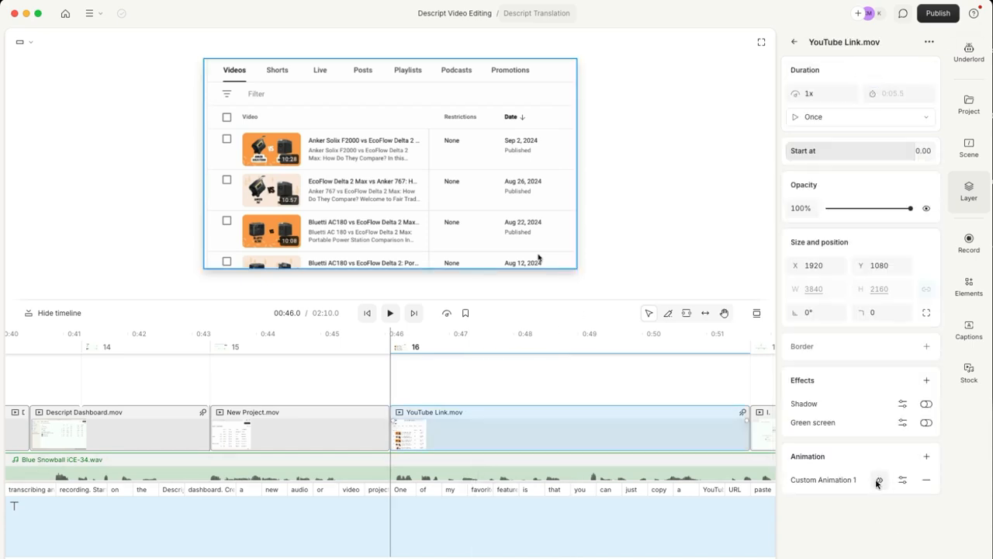
click(903, 480)
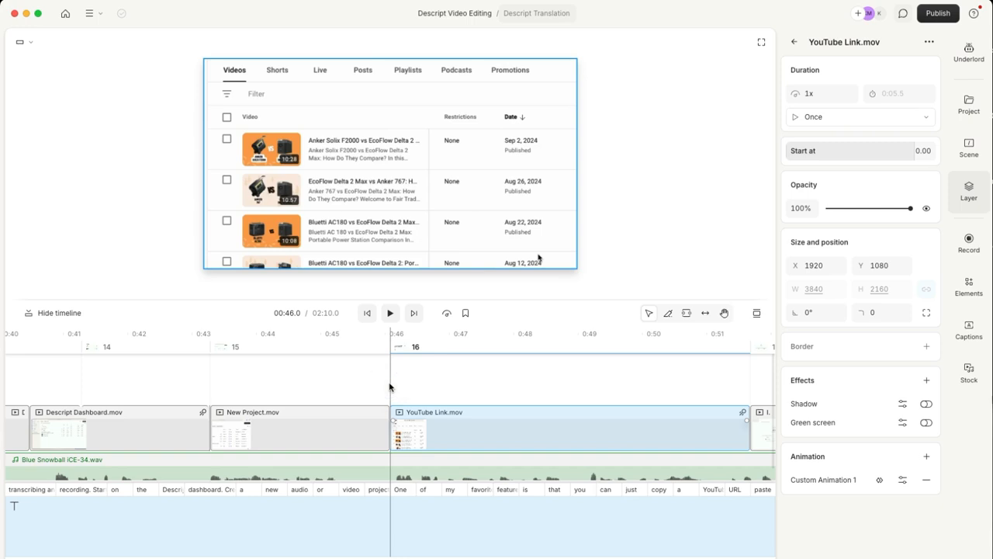
click(390, 314)
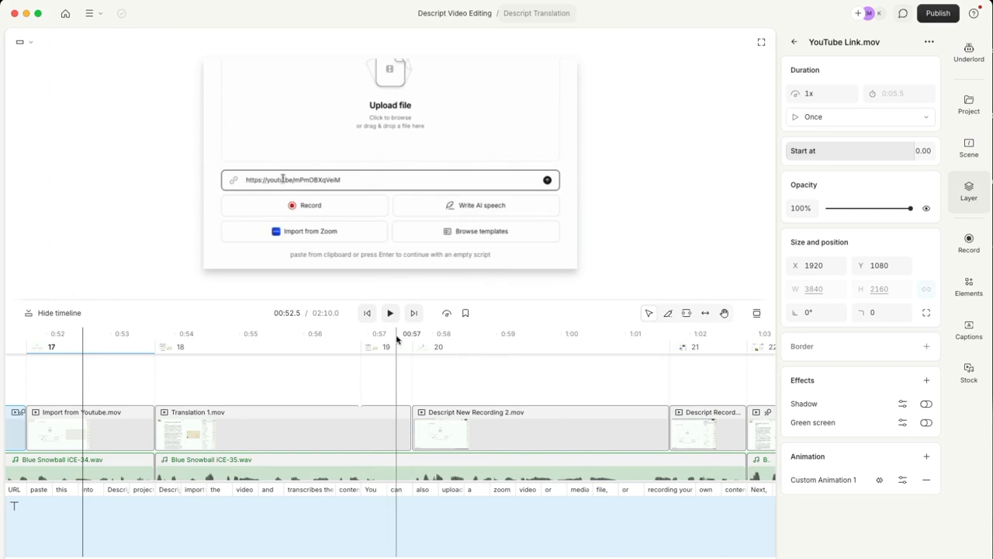
mouse_move(389, 314)
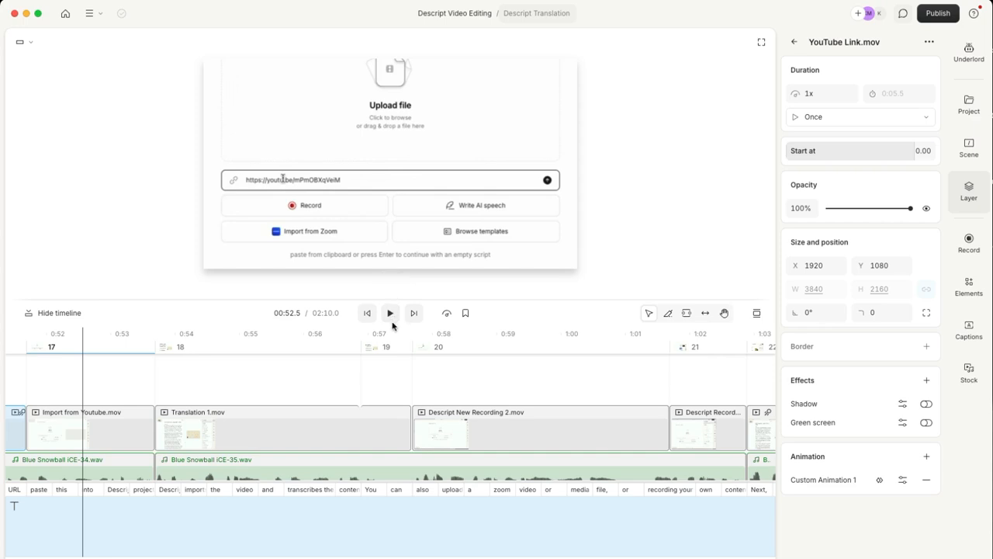
mouse_move(391, 314)
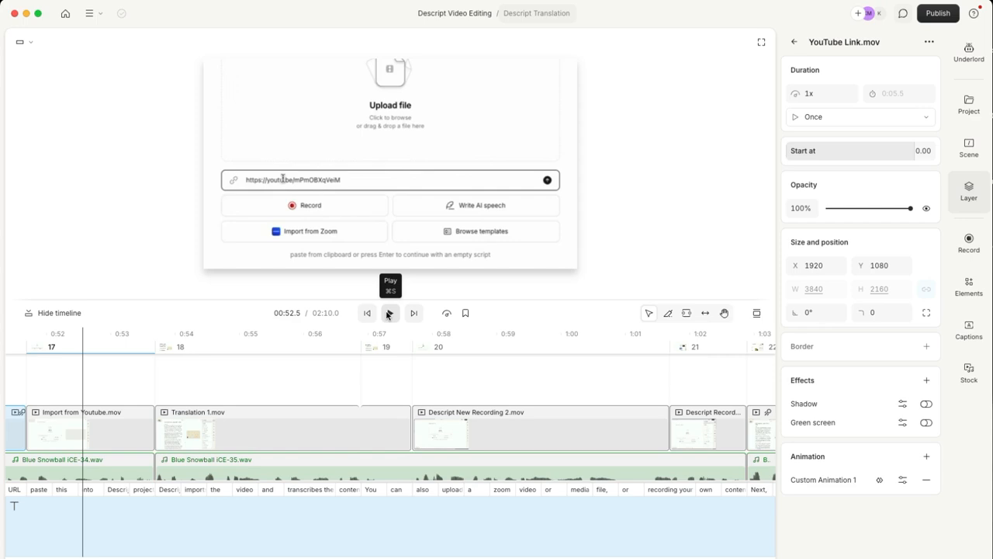